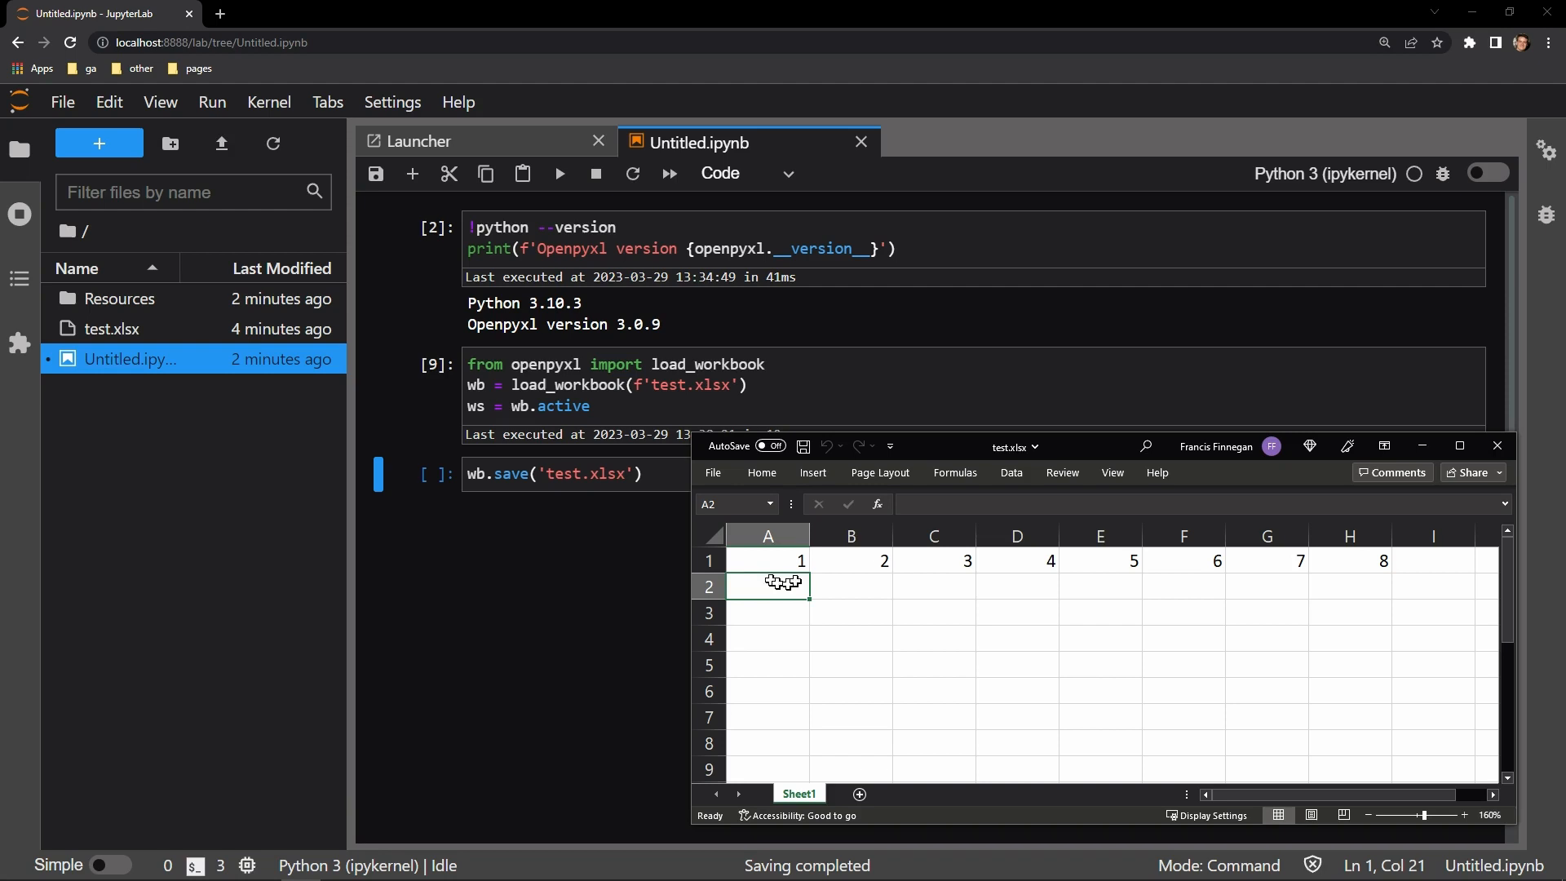
Check the values in columns B–E of test.xlsx, then close Excel.
{"action": "left_click_drag", "start_coordinate": [852, 560], "coordinate": [1098, 559]}
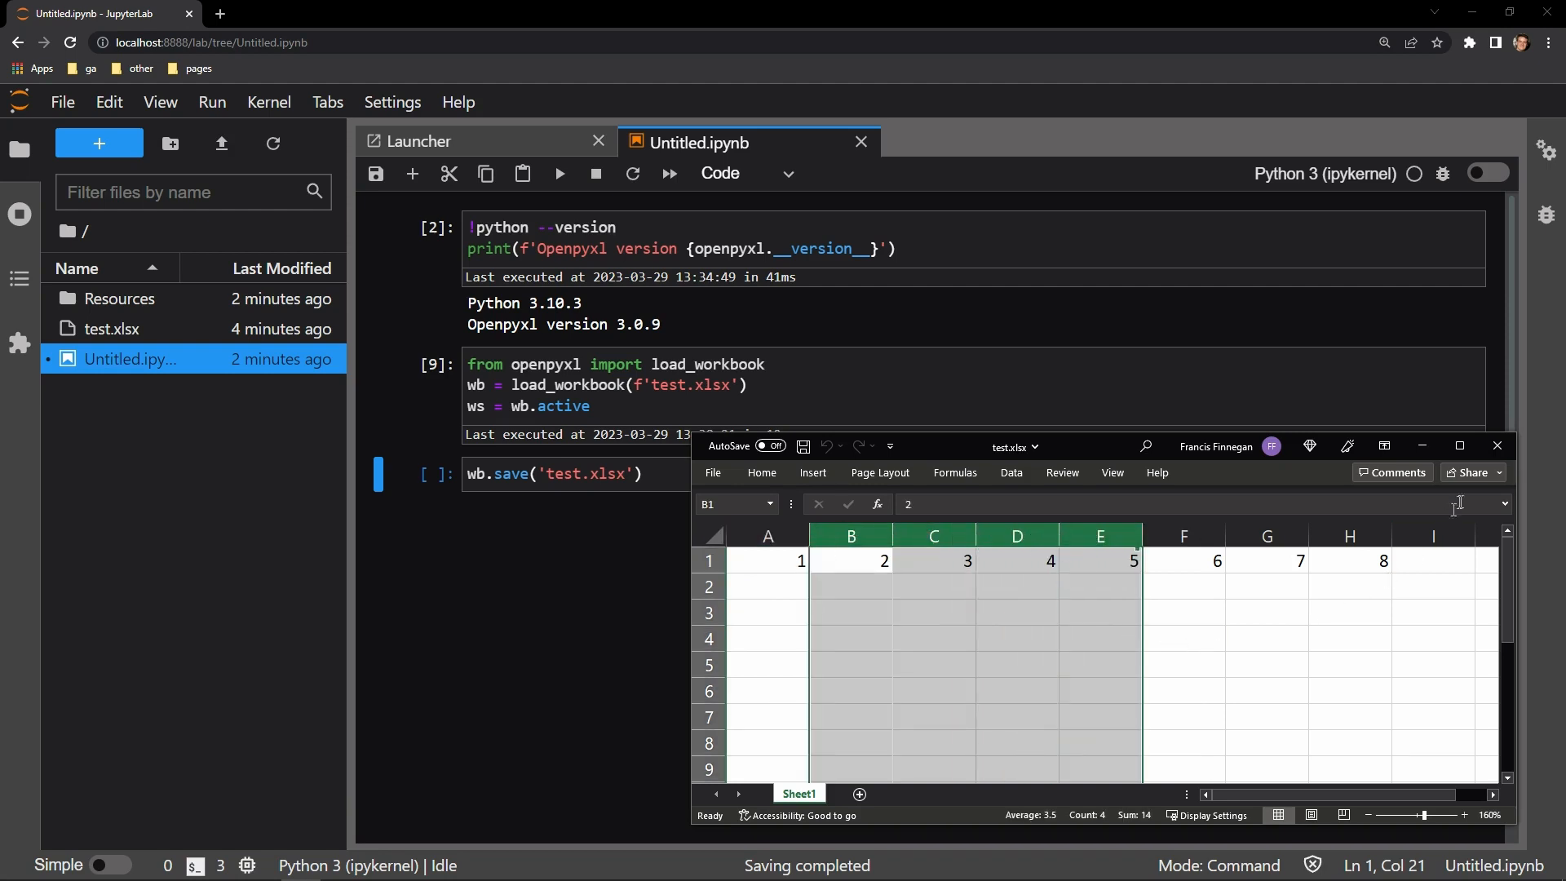
{"action": "left_click", "coordinate": [669, 384]}
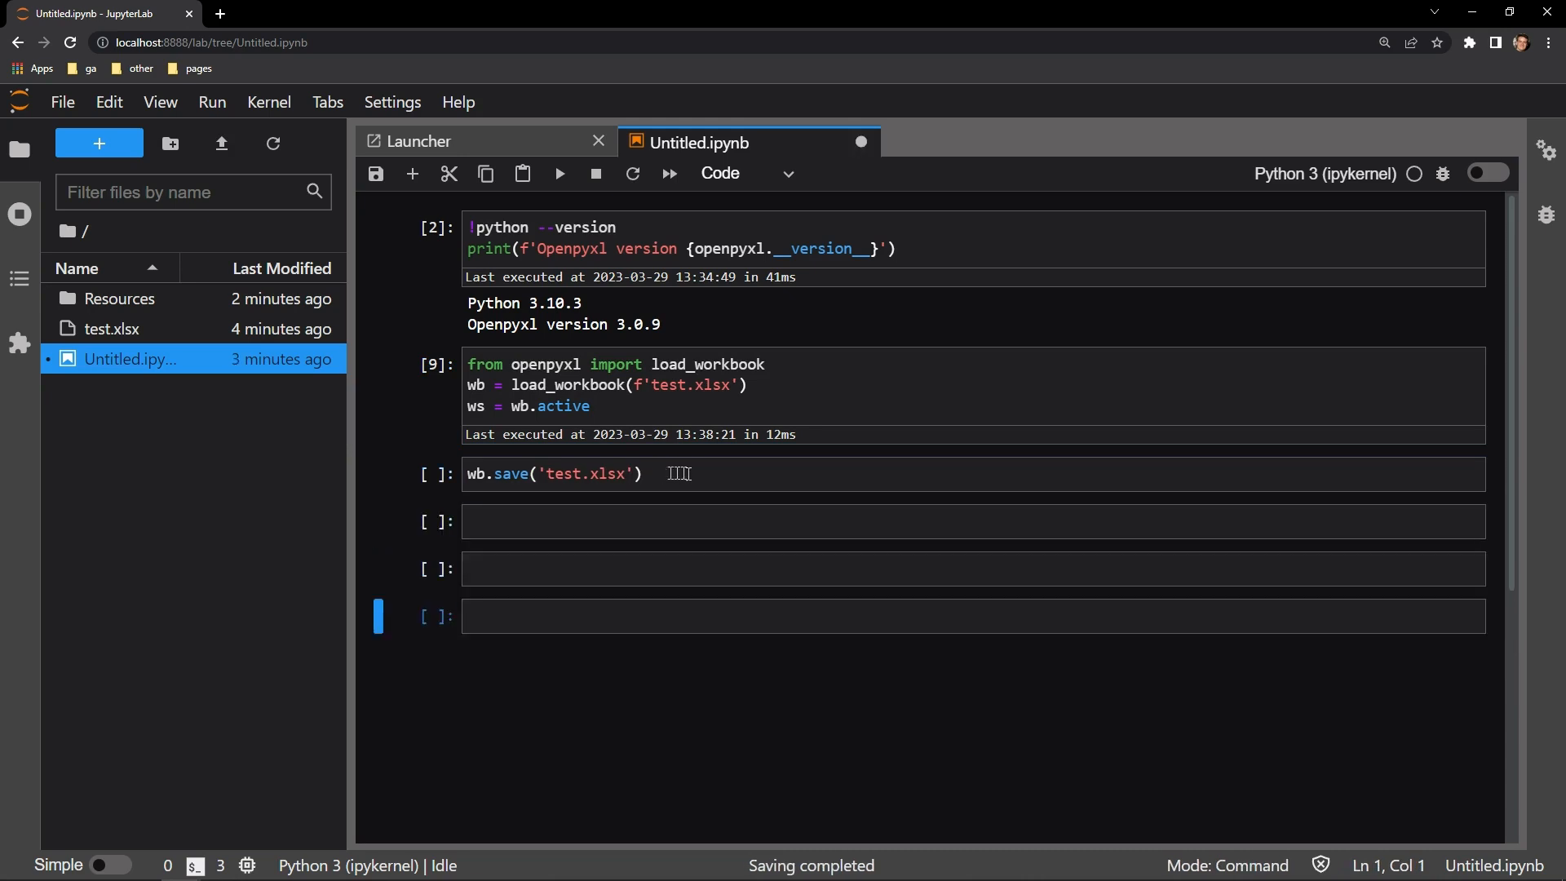
Write ws.column_dimensions['B'].hidden in a new cell to hide column B.
{"action": "left_click", "coordinate": [969, 520]}
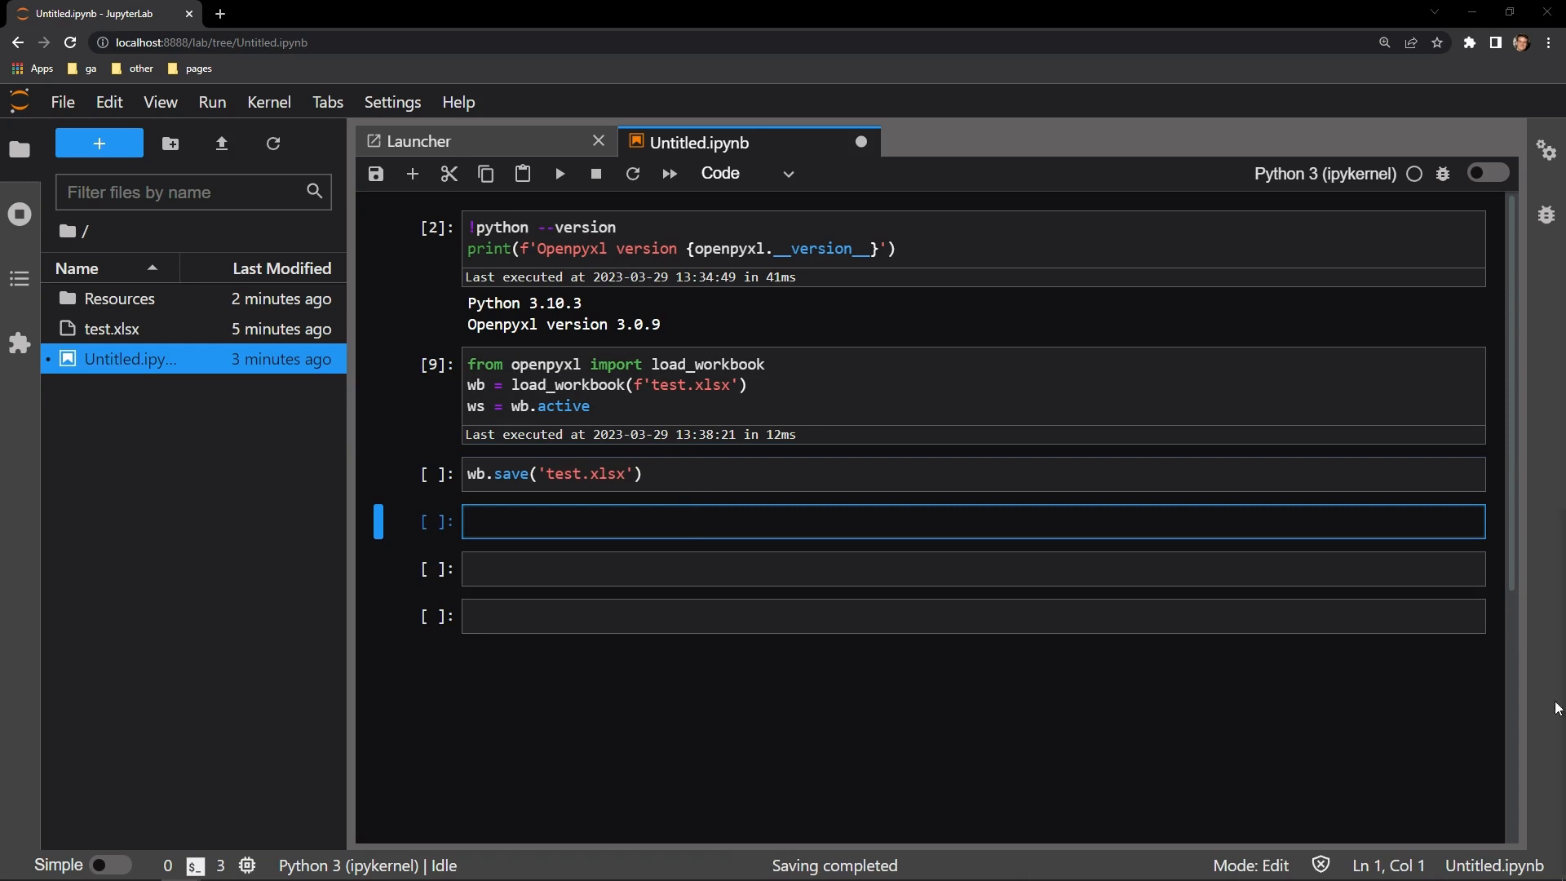
{"action": "type", "text": "ws.column_dimensions['B'].hidden"}
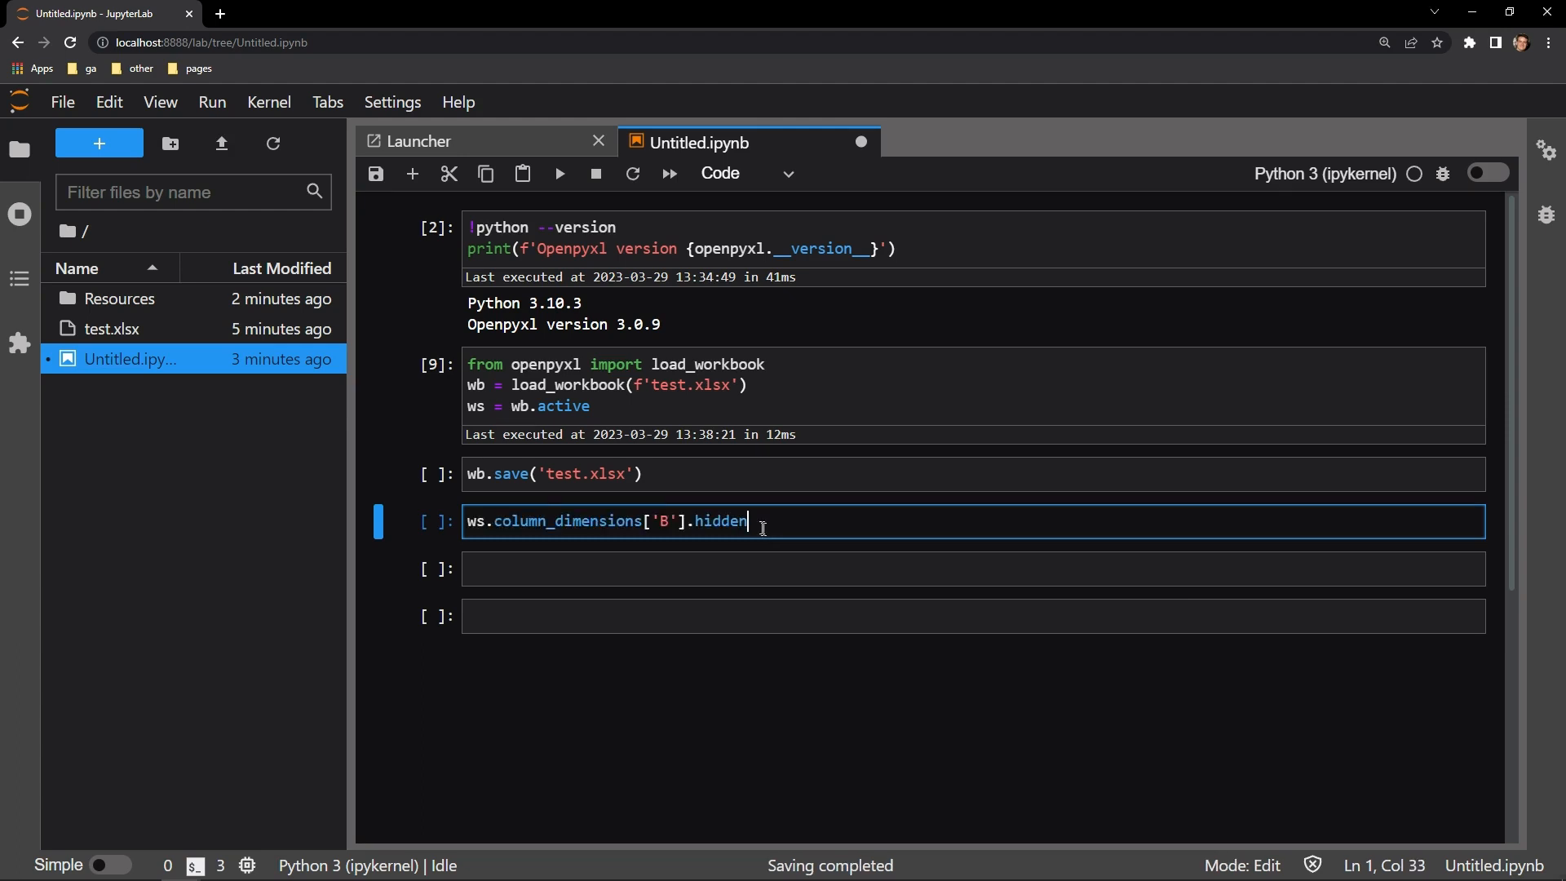
{"action": "mouse_move", "coordinate": [828, 548]}
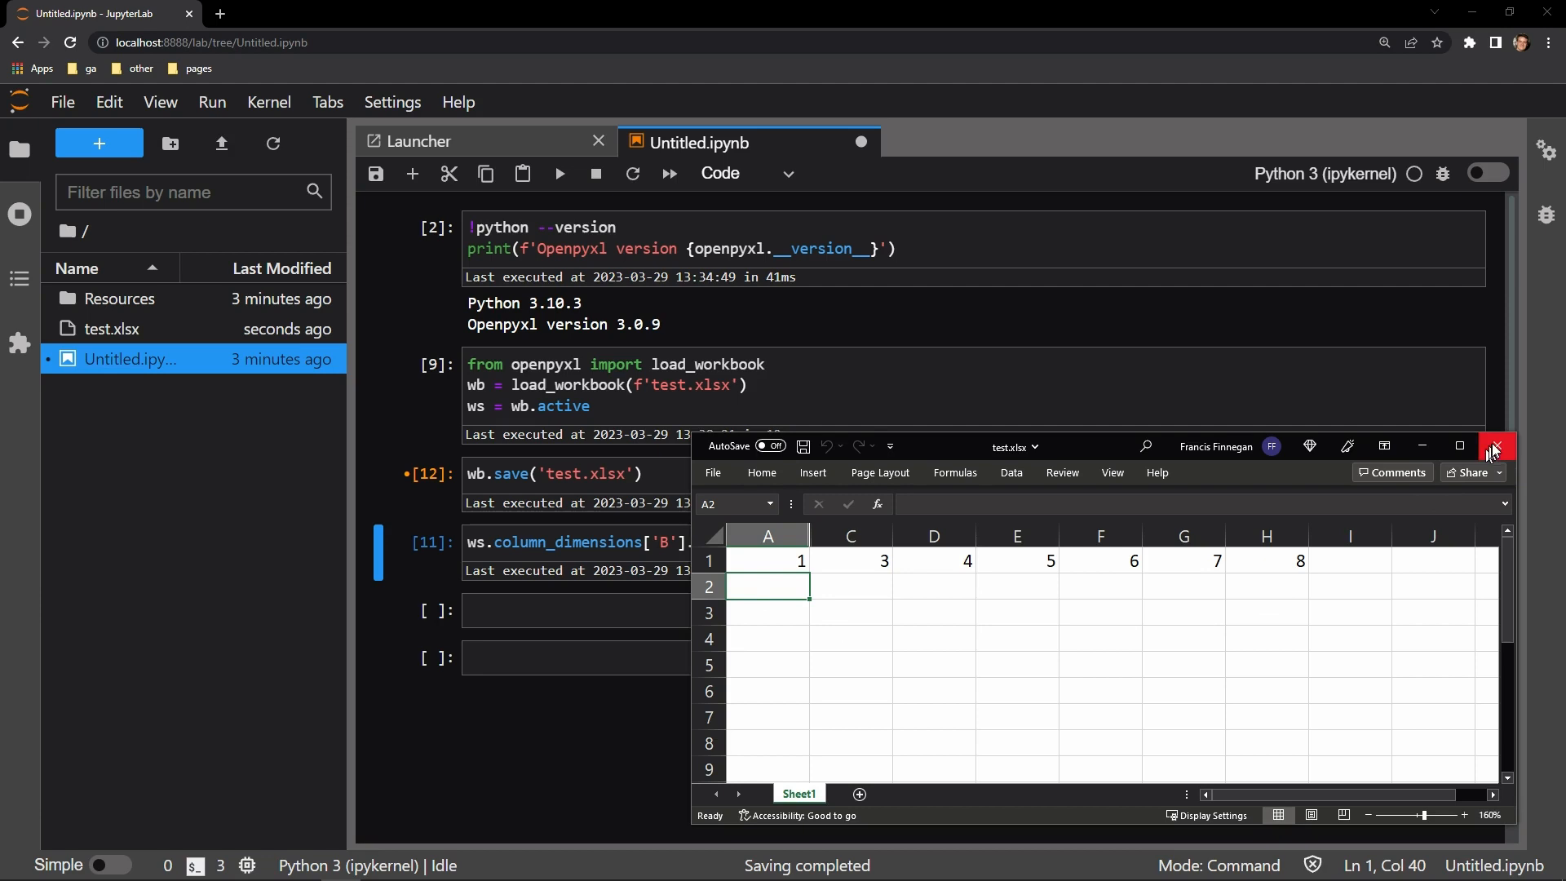
Close test.xlsx after confirming column B is hidden.
{"action": "left_click", "coordinate": [1496, 446]}
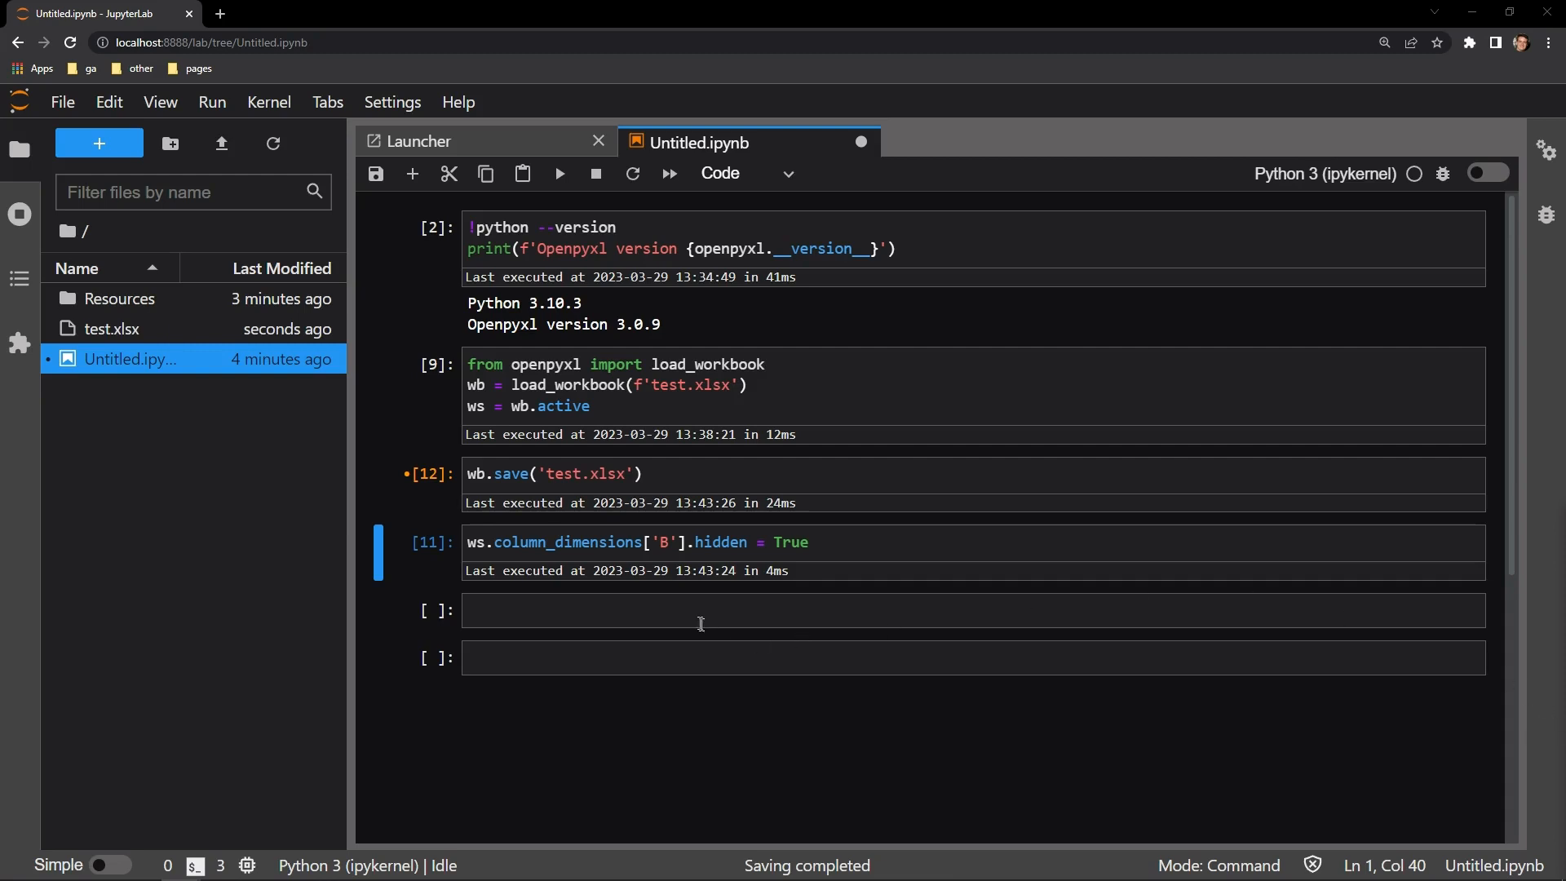
Start a loop cell hiding columns C, D and E.
{"action": "left_click", "coordinate": [700, 610]}
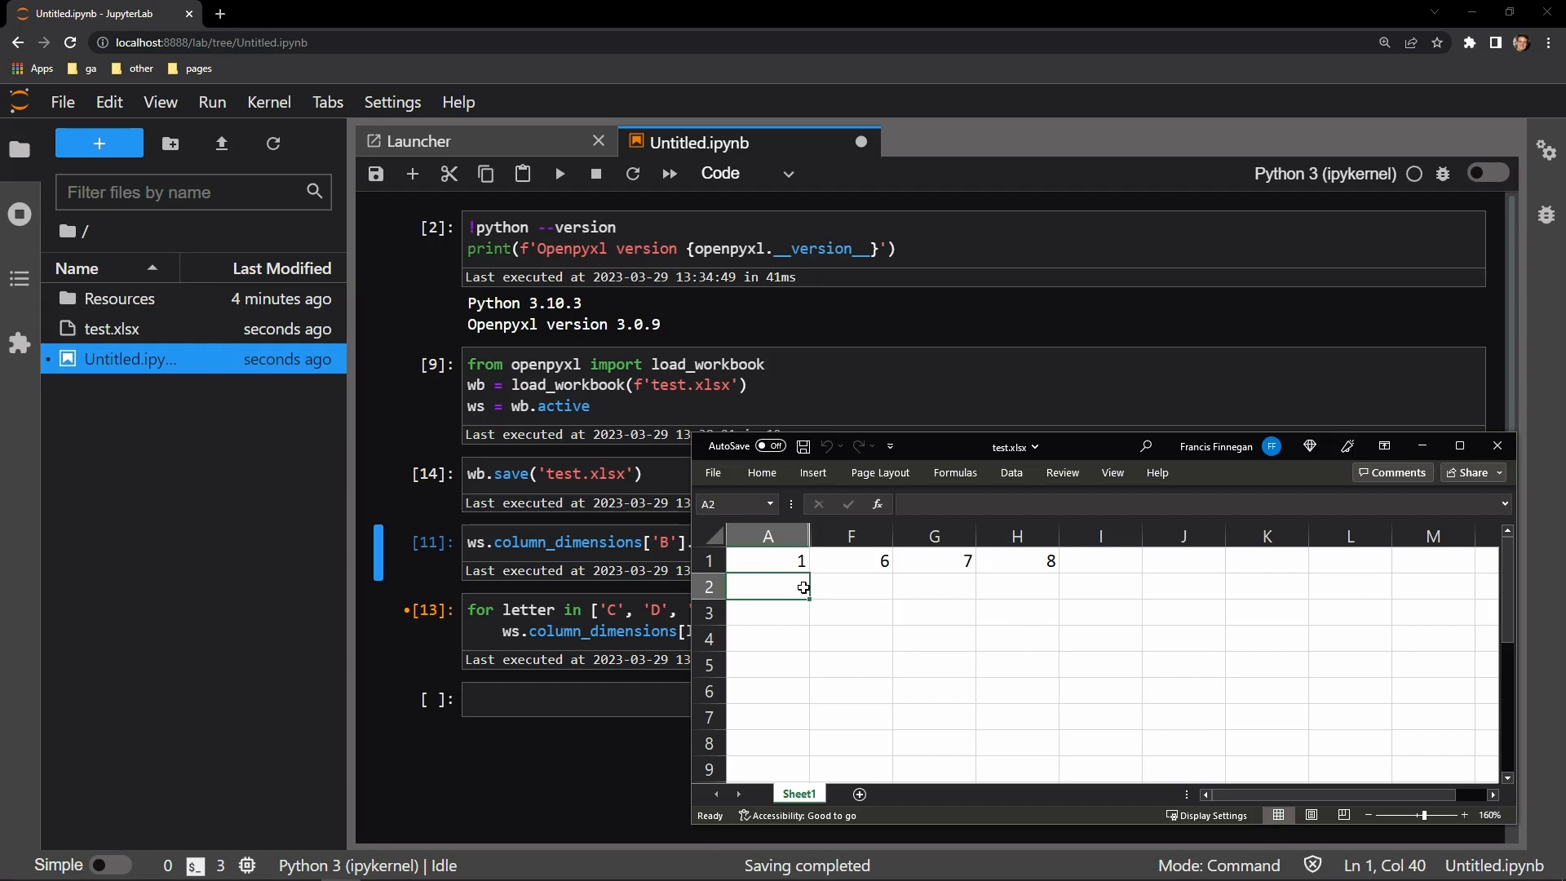
{"action": "mouse_move", "coordinate": [857, 607]}
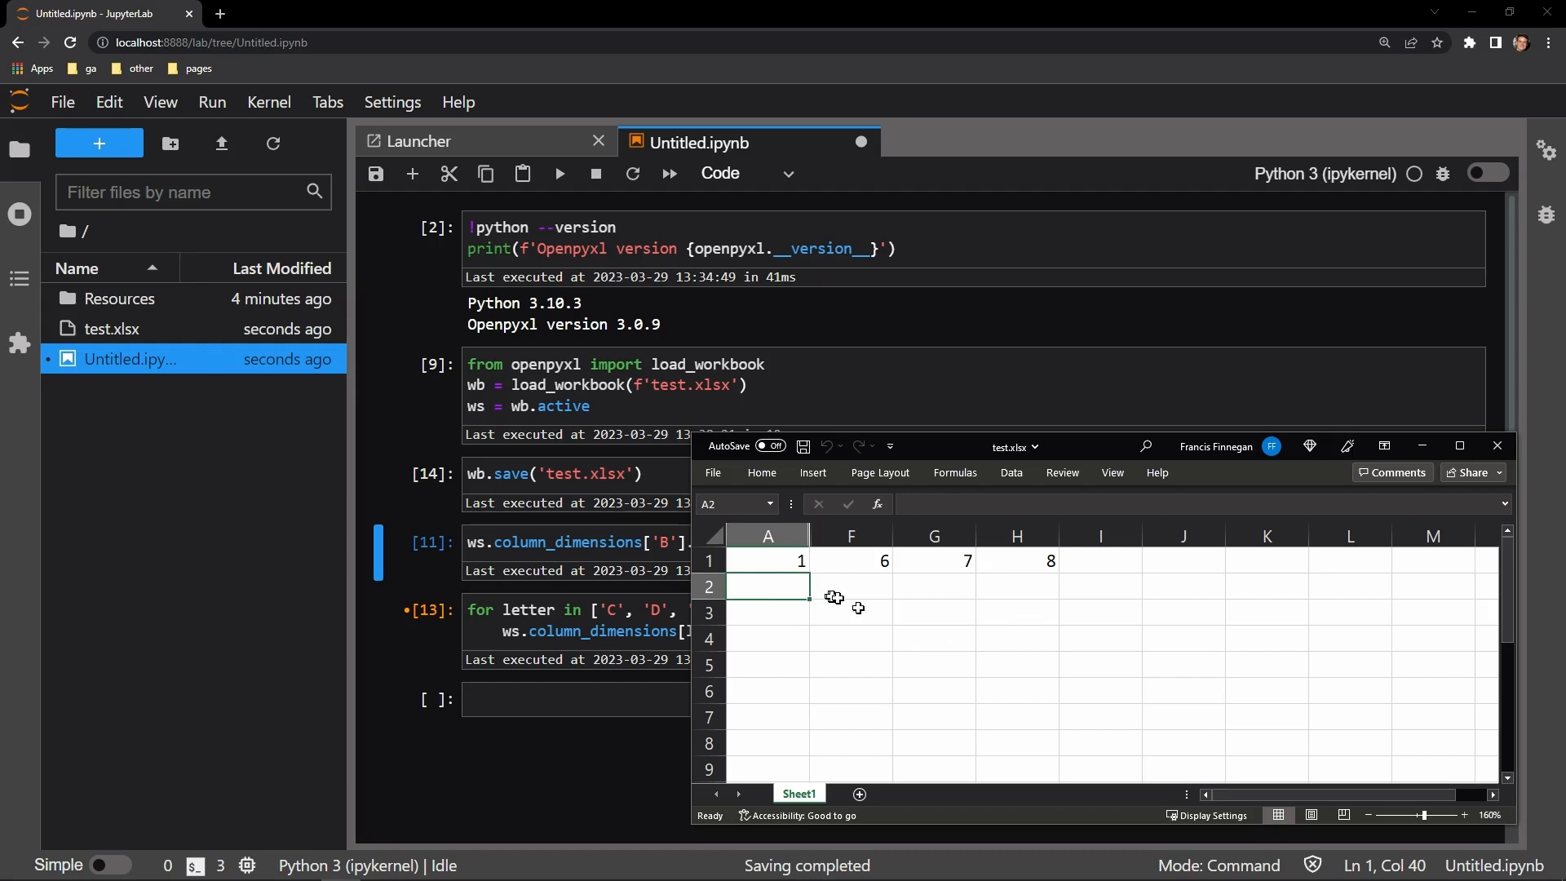
{"action": "mouse_move", "coordinate": [1457, 558]}
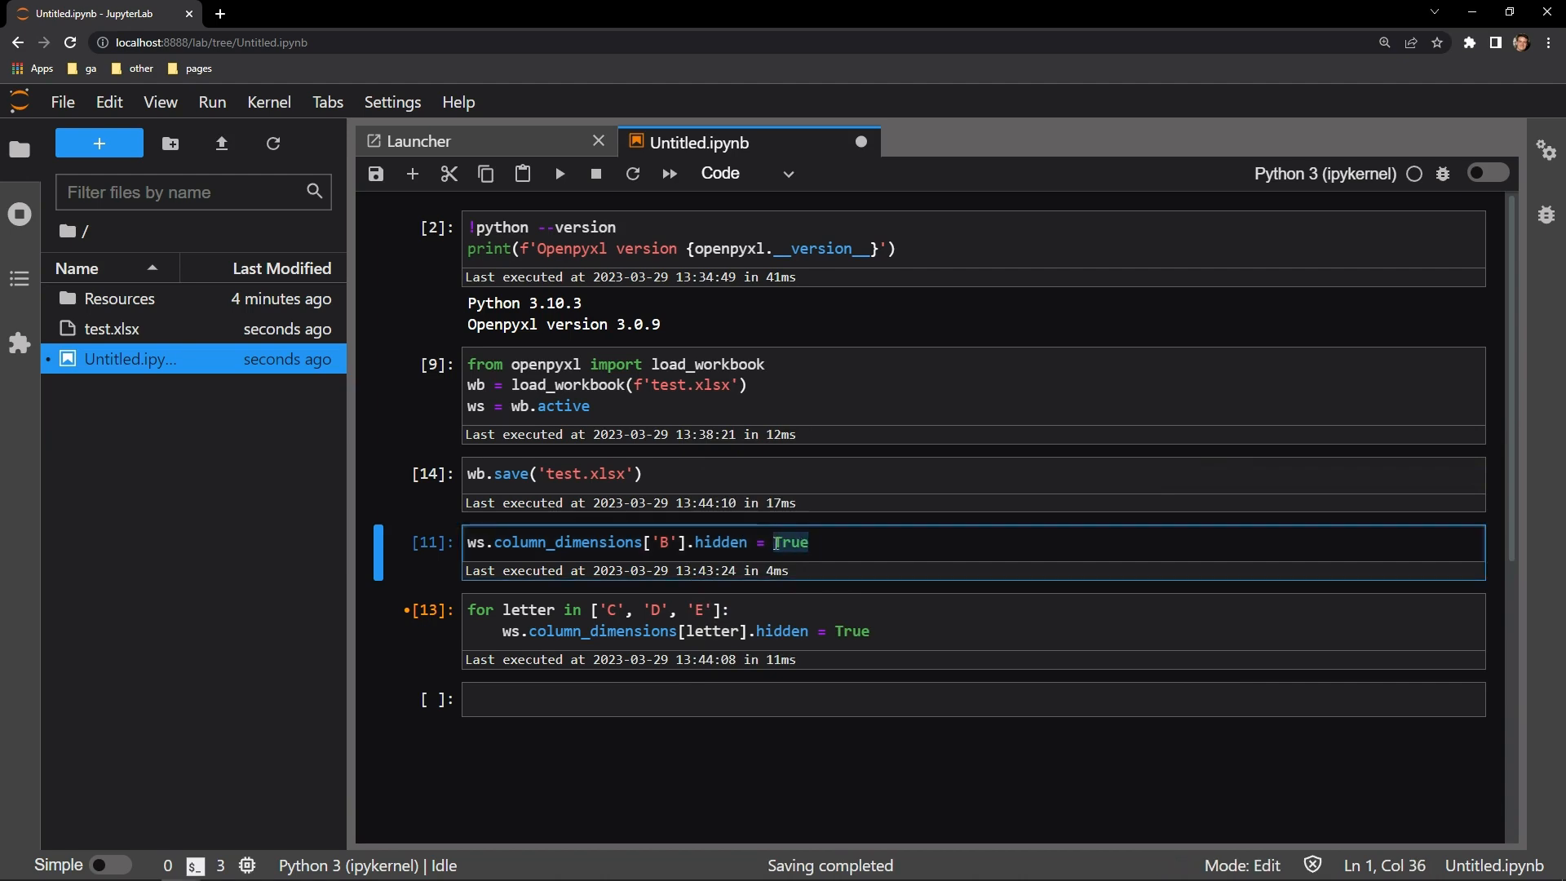
Change column B's hidden value from True to False.
{"action": "type", "text": "Fals"}
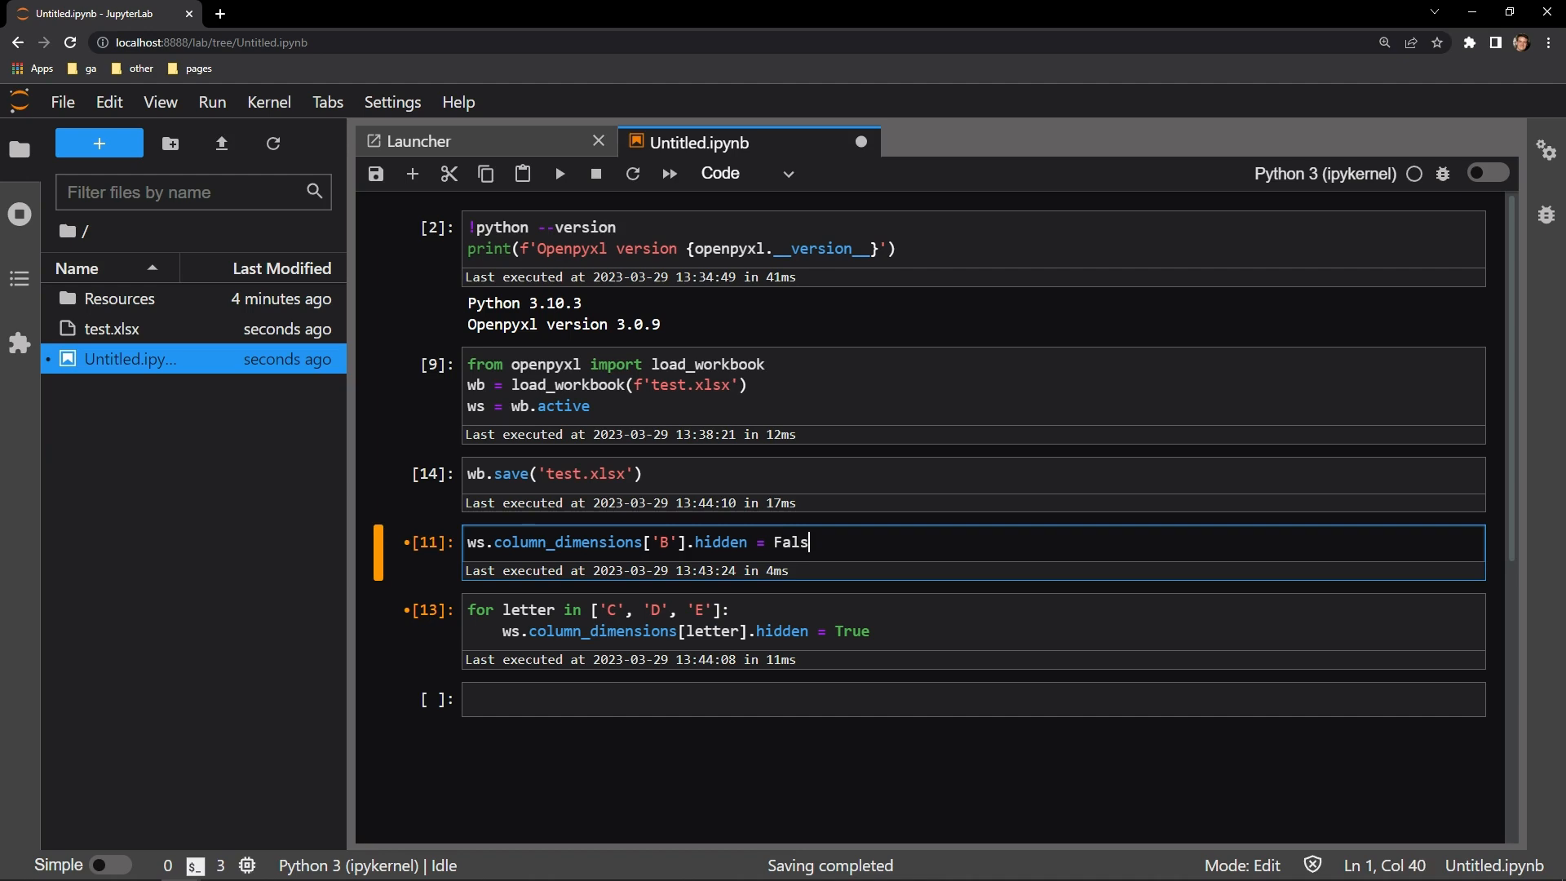